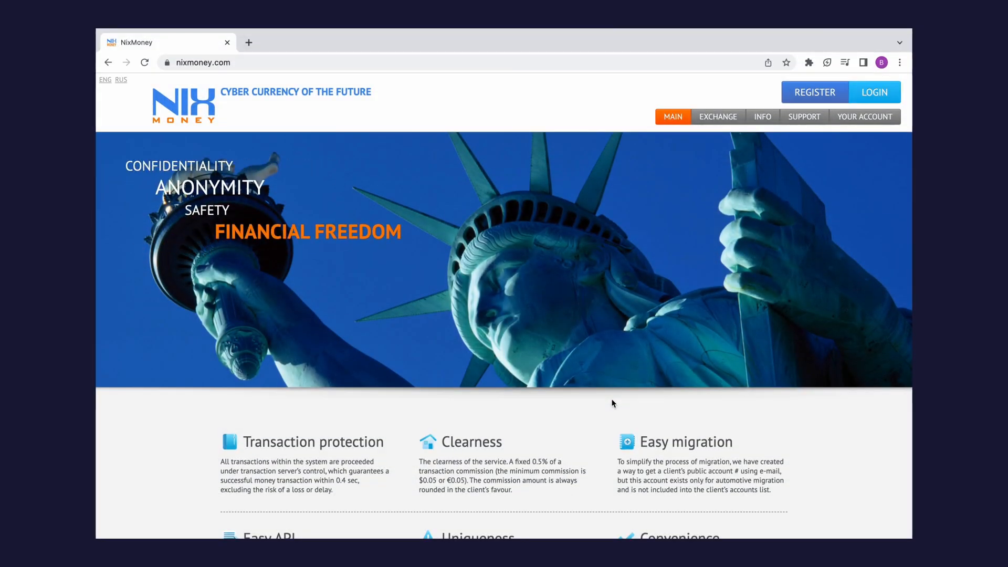
# Reload the NixMoney home page and look over it before registering
pyautogui.click(145, 62)
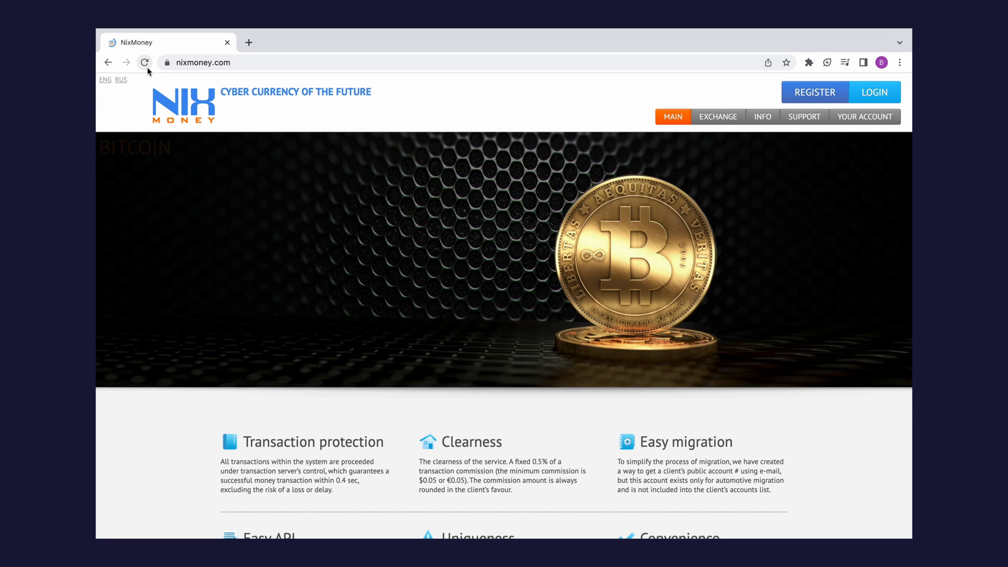
pyautogui.click(145, 62)
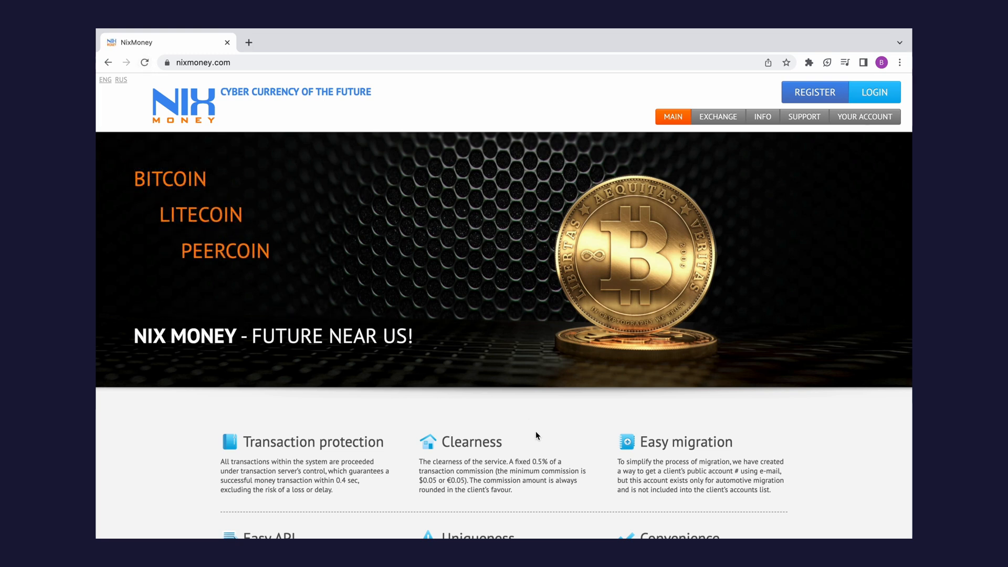
pyautogui.scroll(-3)
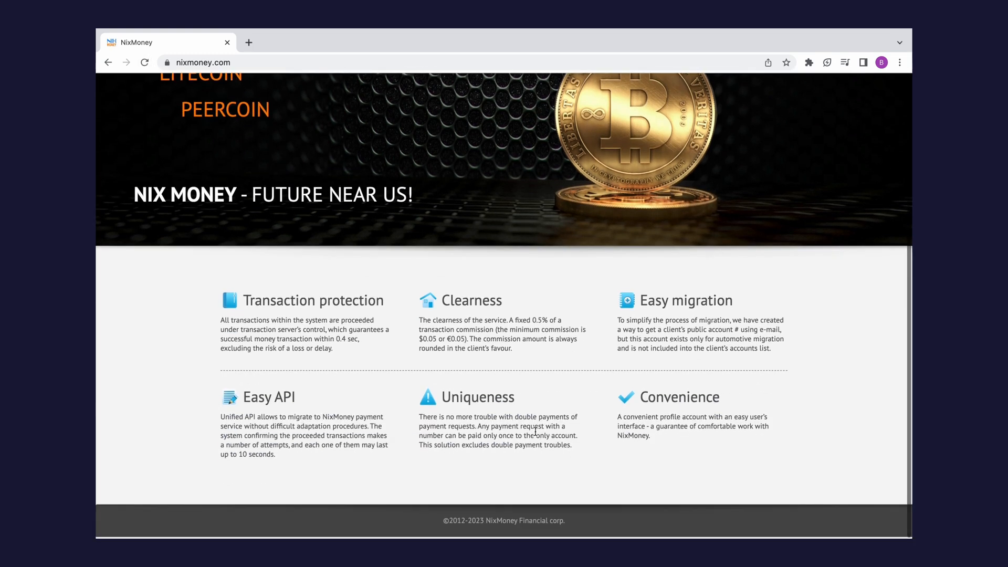
pyautogui.scroll(3)
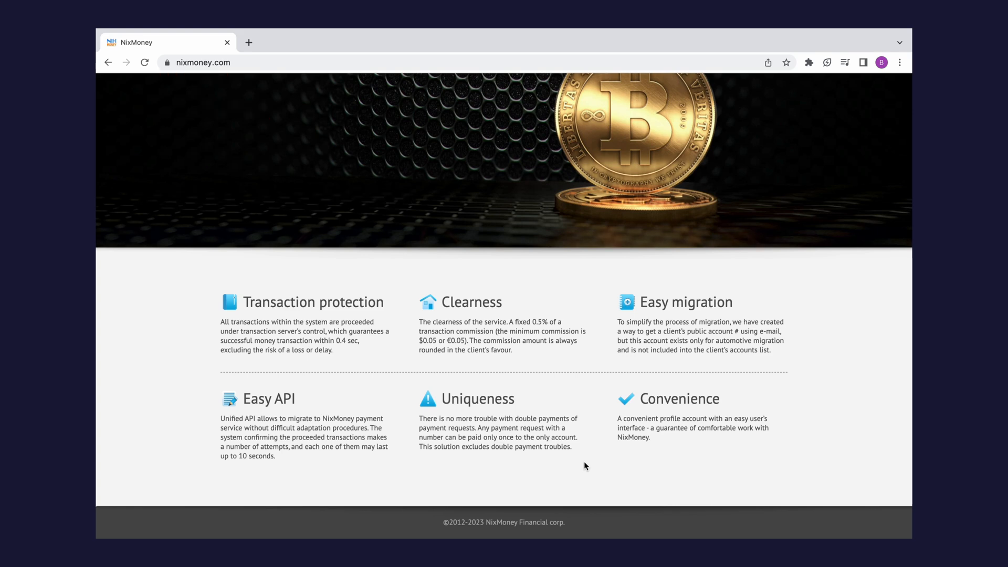
pyautogui.scroll(3)
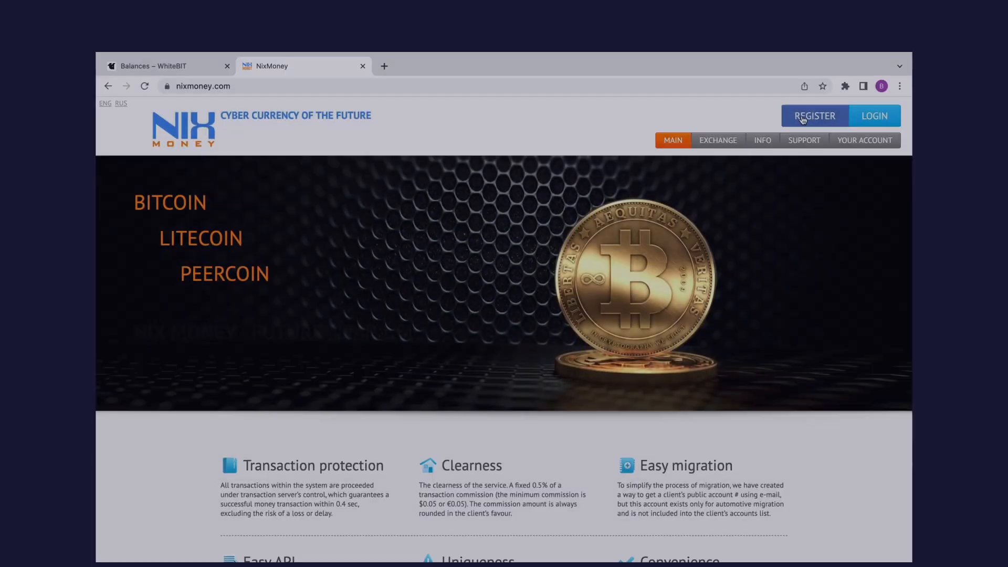
# Submit a registration request with the e-mail and captcha, acknowledging the email-sent notice
pyautogui.click(815, 116)
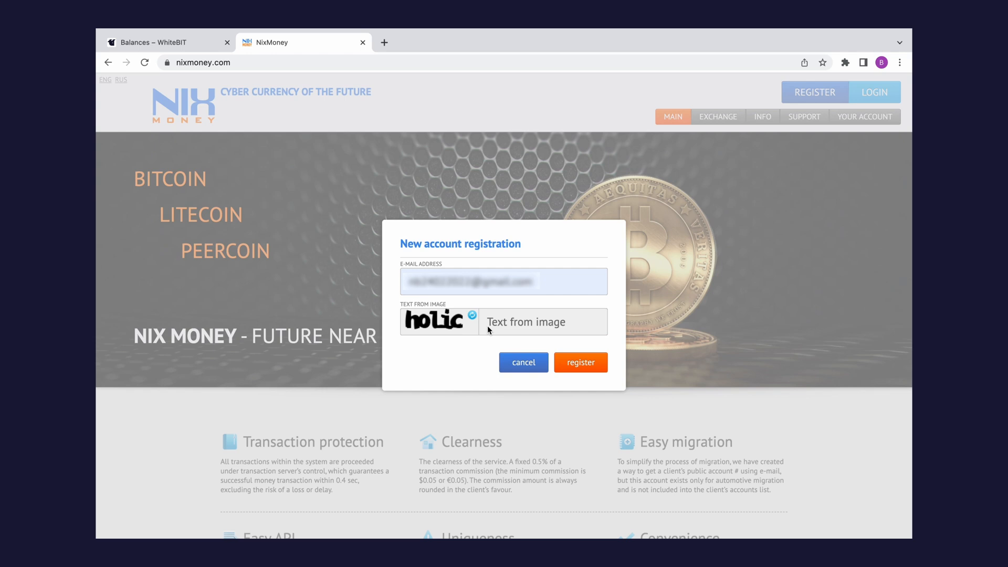
pyautogui.write('ho')
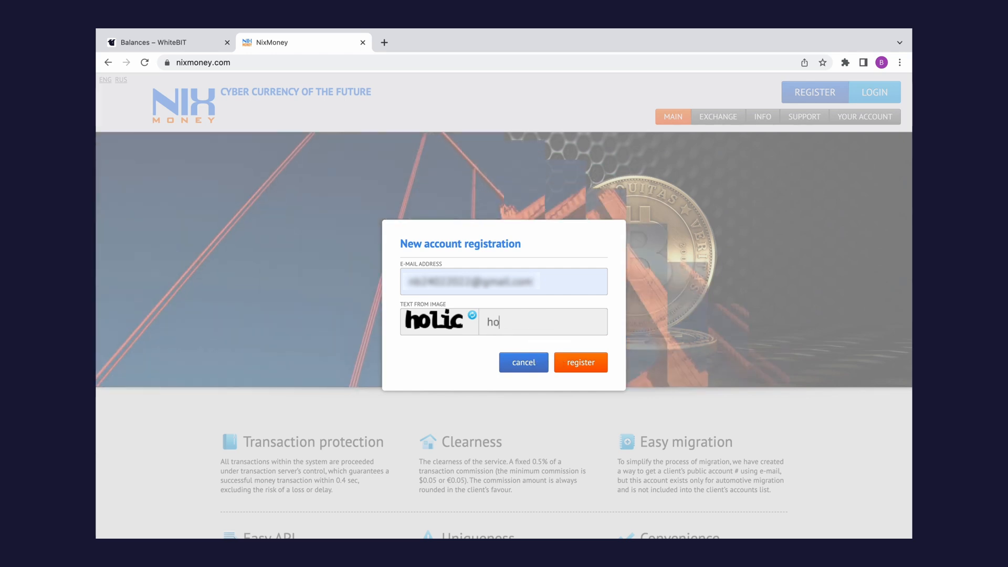
pyautogui.click(580, 362)
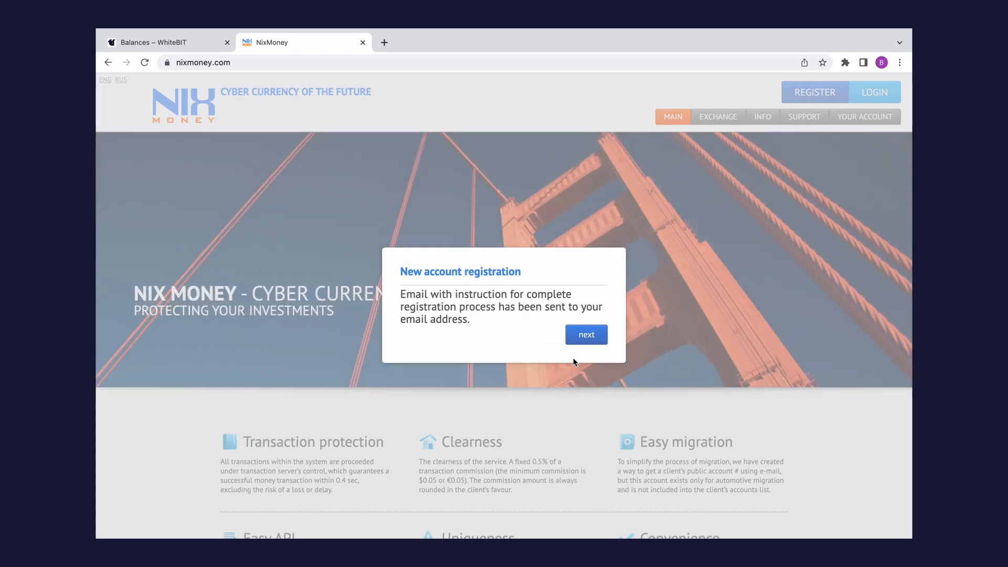
pyautogui.click(585, 334)
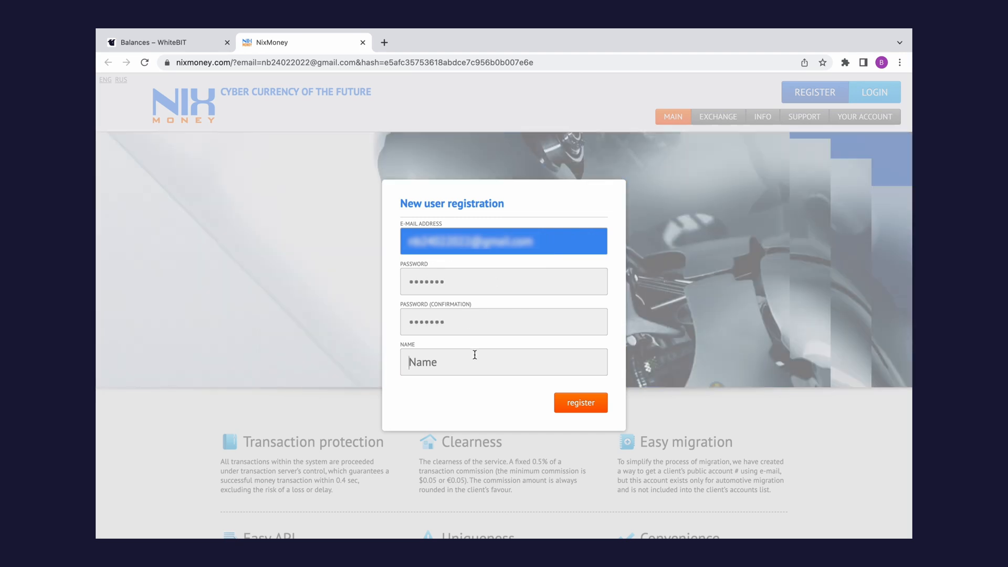
# Enter the account holder's name and submit the user registration form
pyautogui.click(580, 402)
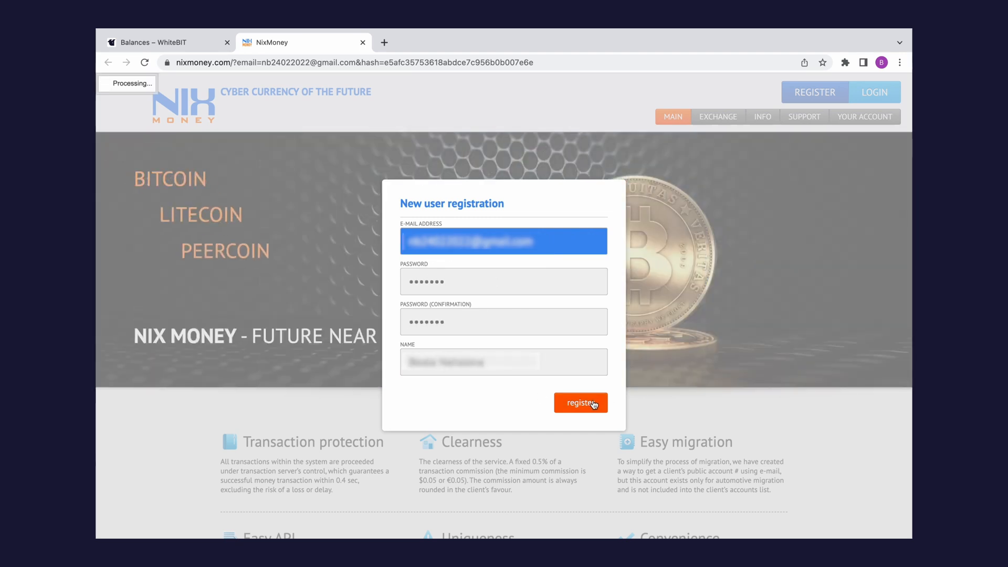
pyautogui.click(580, 402)
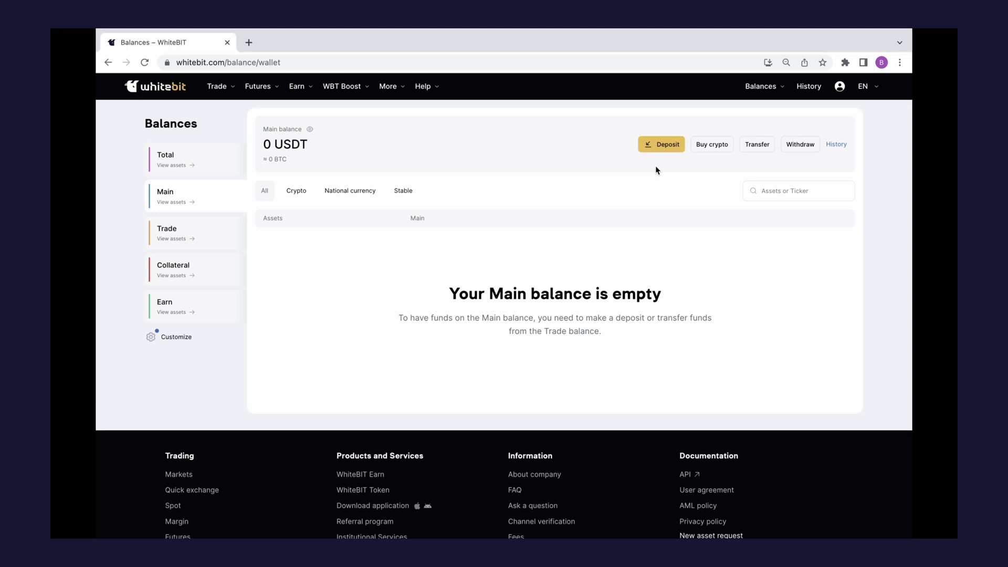
# Start a deposit from Balances and change its currency to EUR
pyautogui.click(661, 144)
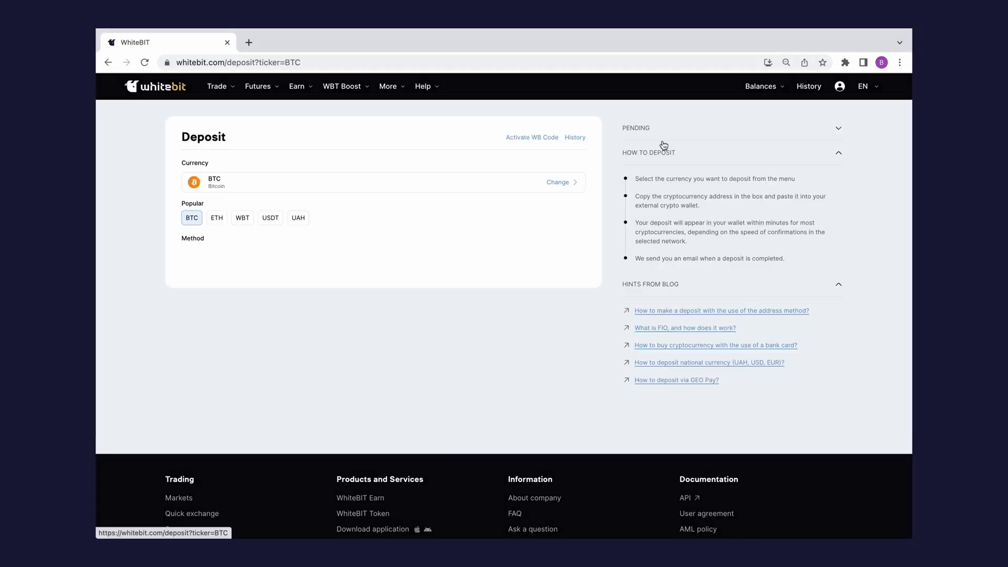
pyautogui.click(557, 181)
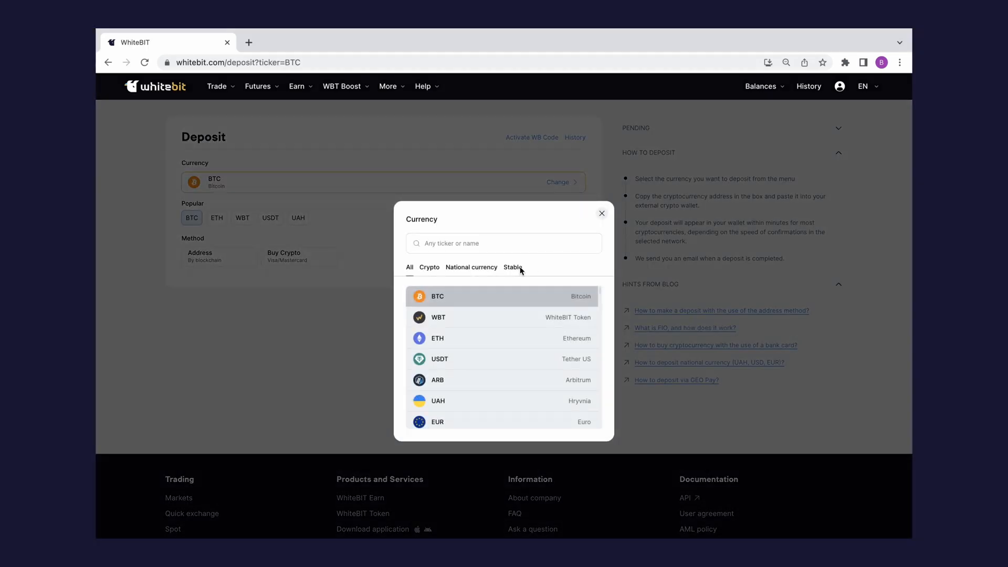
pyautogui.click(437, 422)
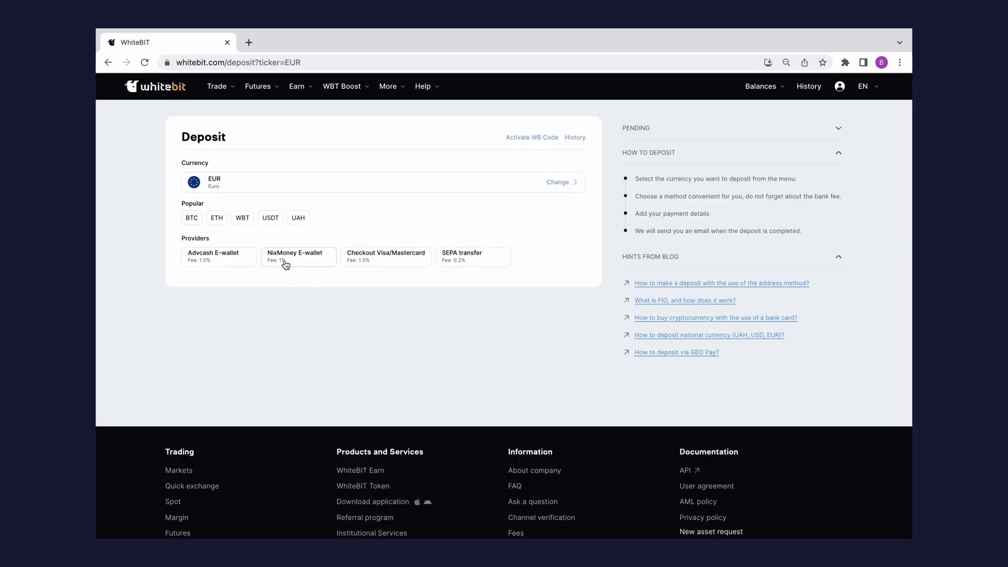
# Choose the NixMoney E-wallet provider and proceed with a 10 EUR deposit
pyautogui.click(299, 256)
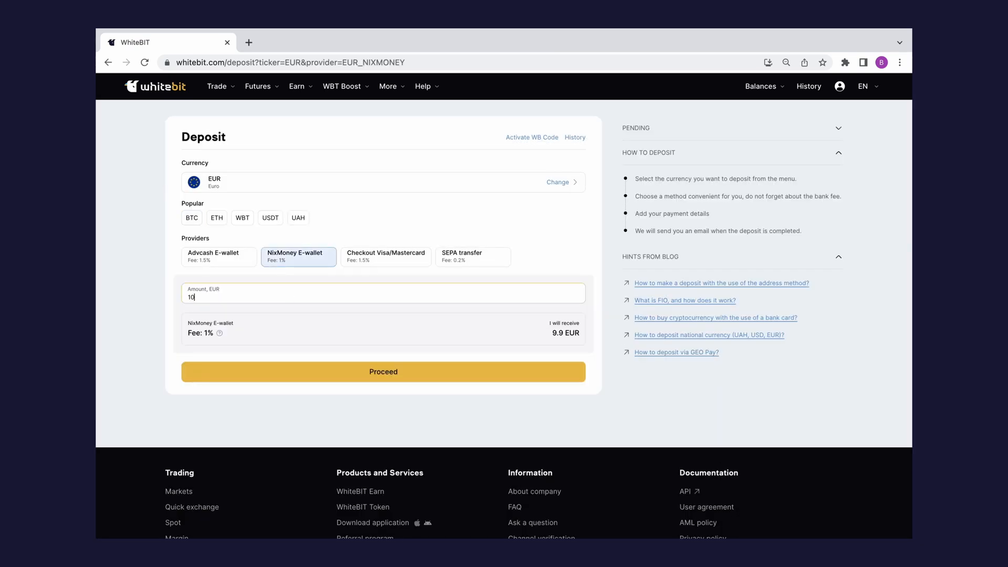
pyautogui.moveTo(414, 282)
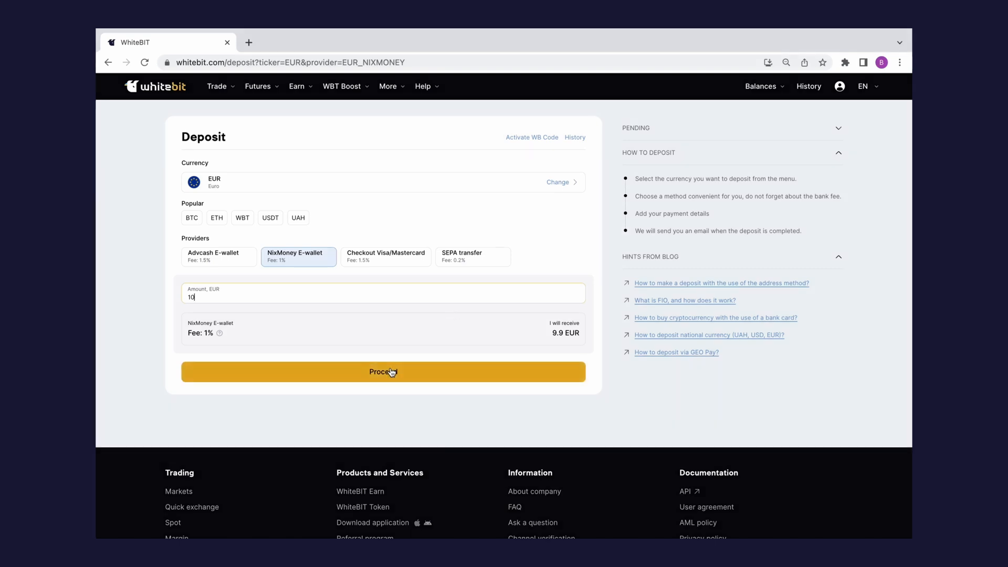
pyautogui.click(382, 372)
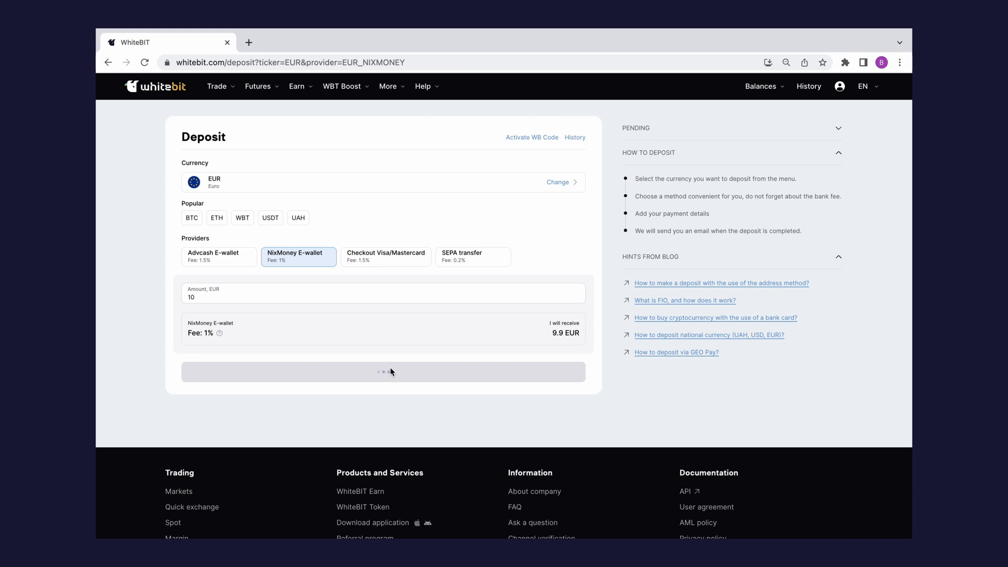
pyautogui.click(383, 372)
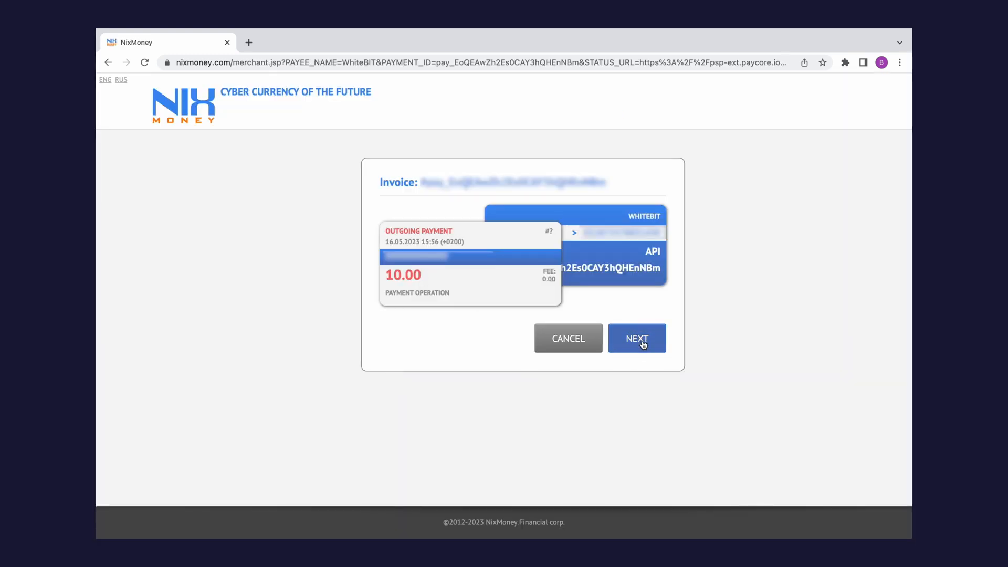
# Sign in to NixMoney and pay the 10.00 EUR WhiteBIT invoice
pyautogui.click(637, 339)
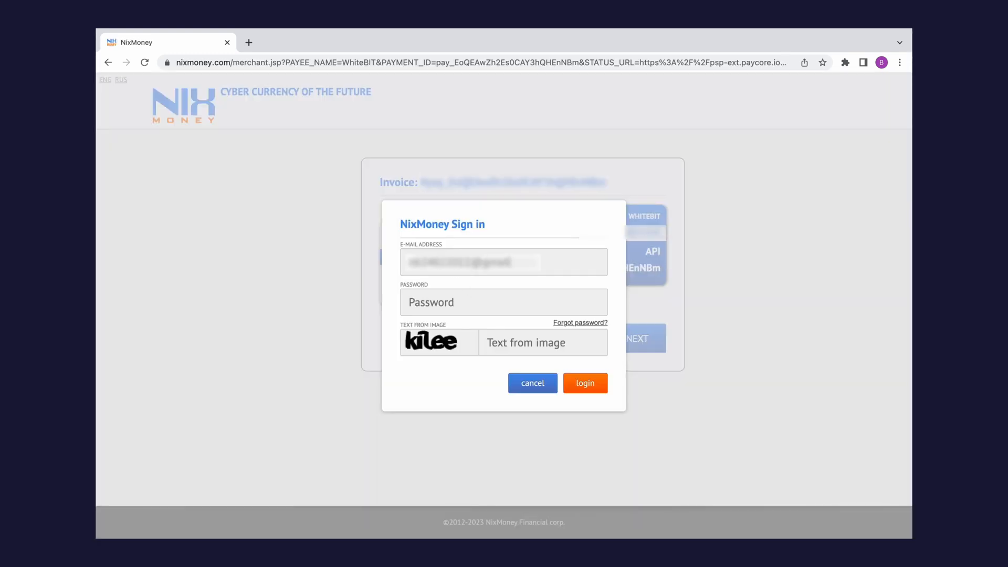
pyautogui.click(584, 382)
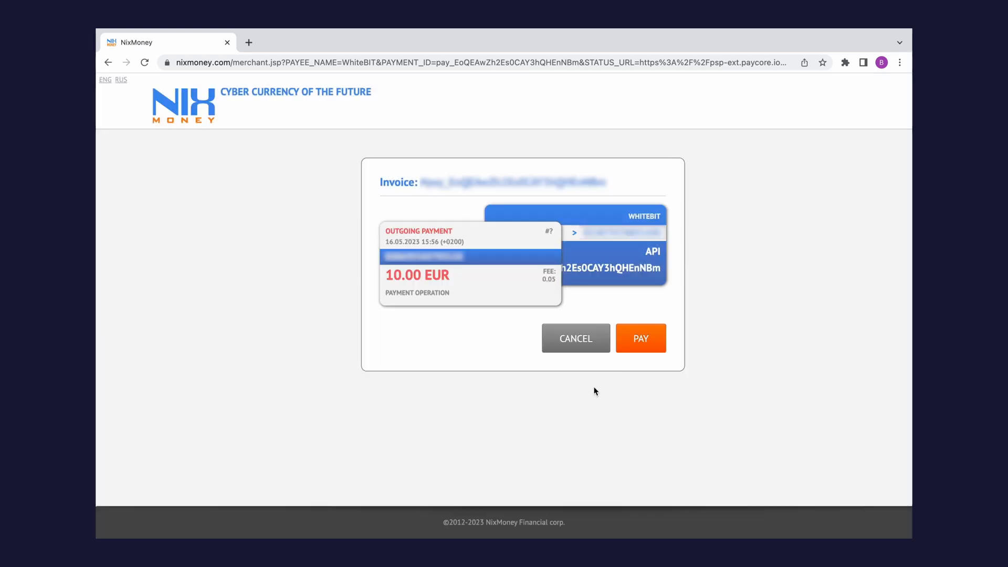
pyautogui.click(640, 338)
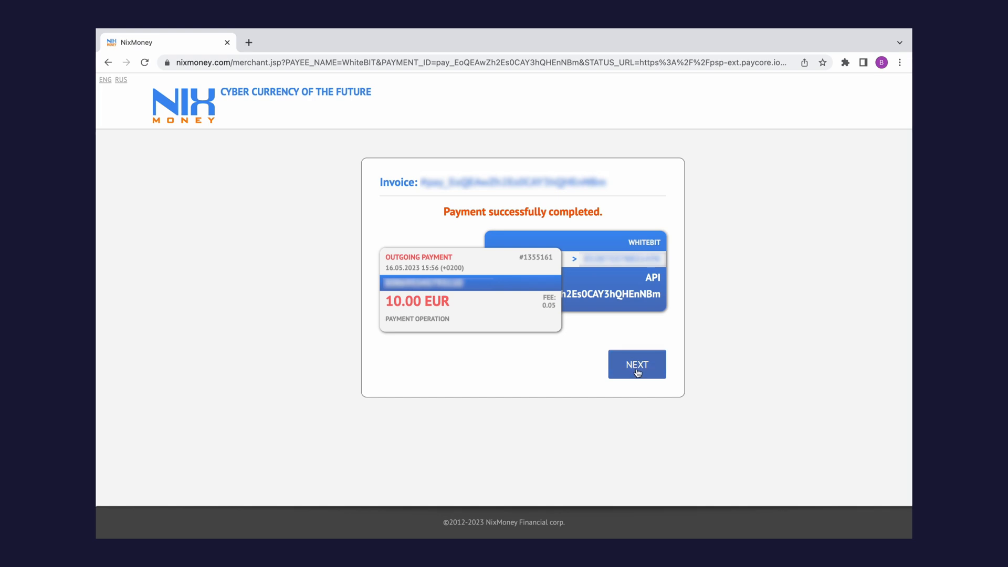
# Return to WhiteBIT and view the Main balance showing 9.9 EUR
pyautogui.click(637, 364)
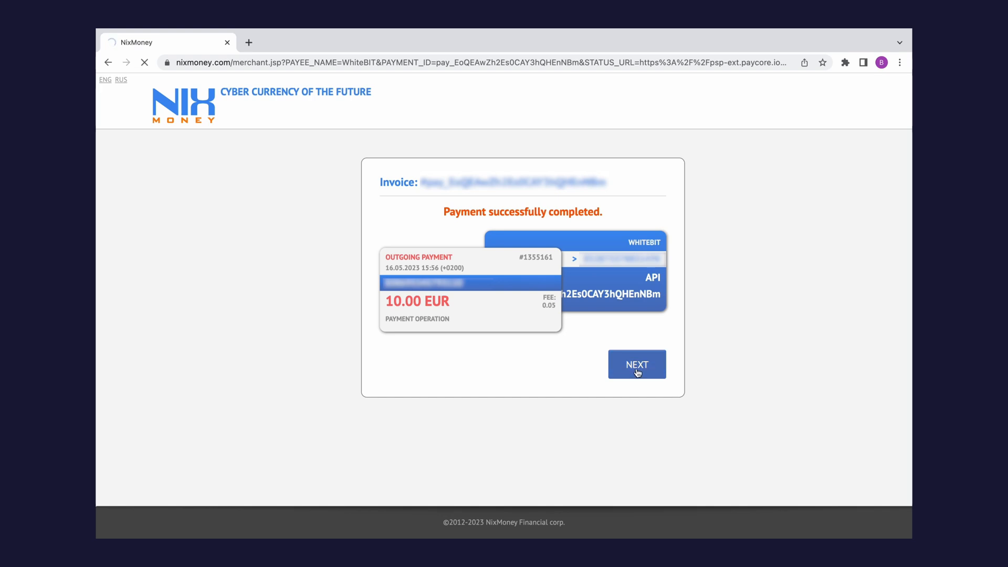
pyautogui.click(636, 364)
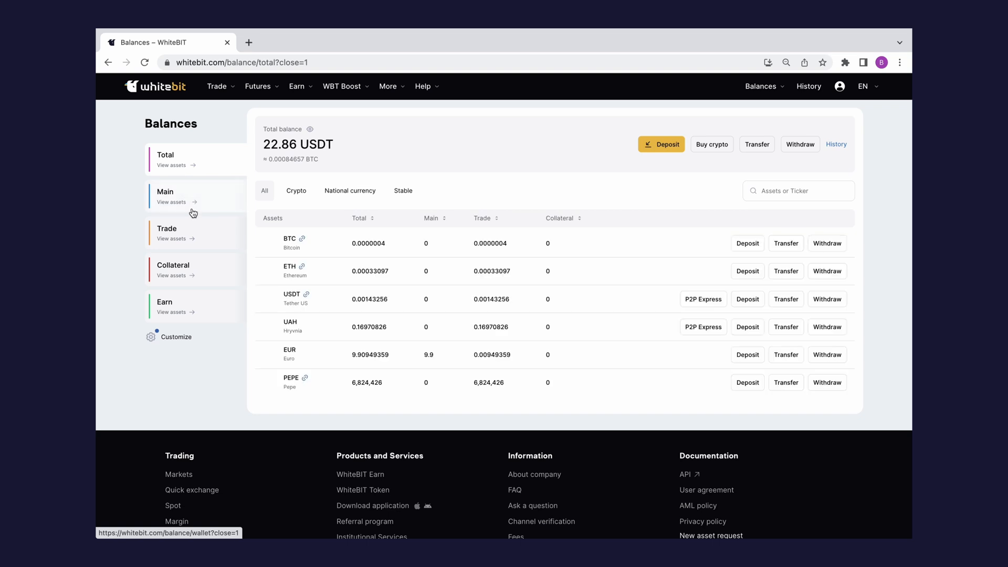
pyautogui.click(166, 197)
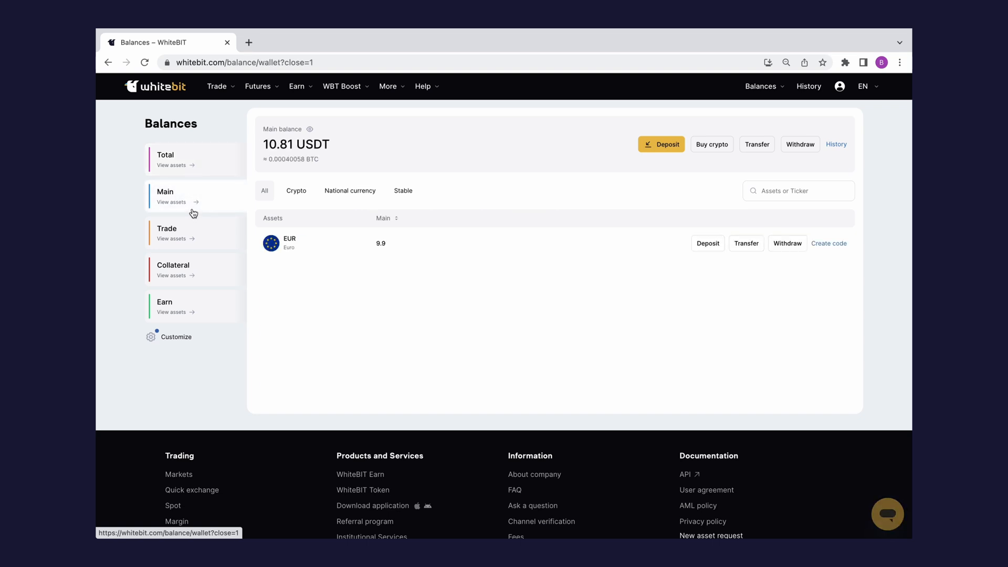